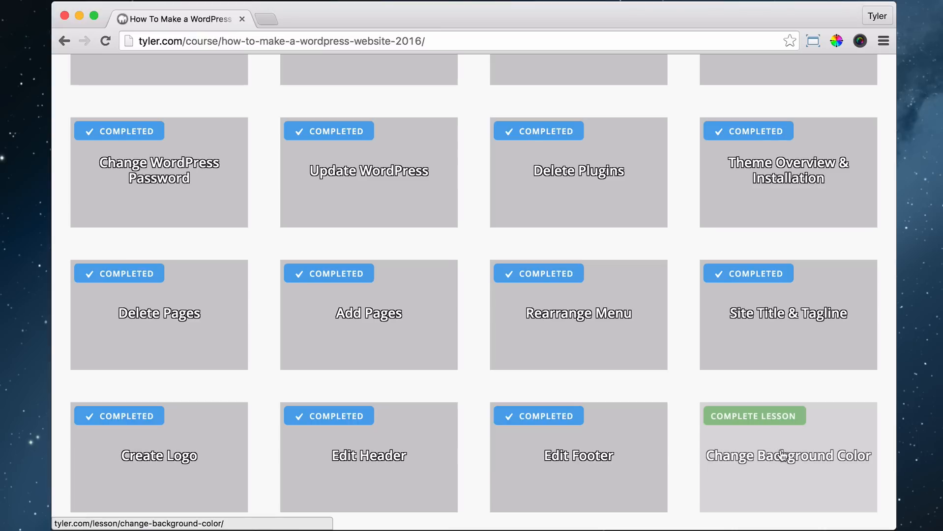
pyautogui.moveTo(788, 476)
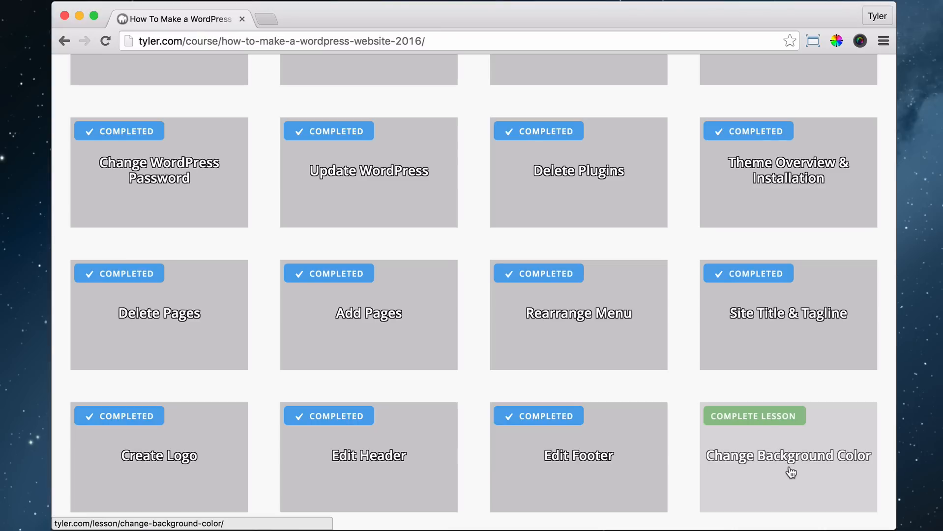
pyautogui.moveTo(690, 426)
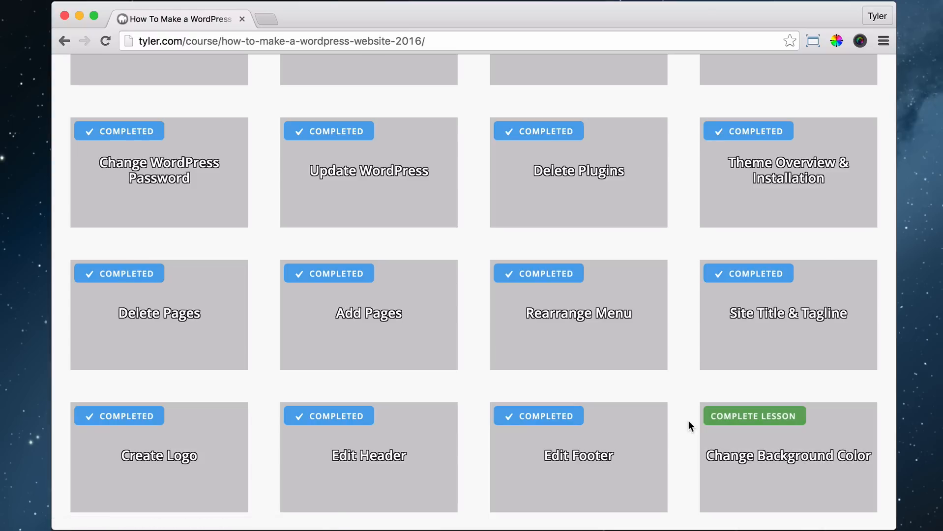
pyautogui.moveTo(190, 72)
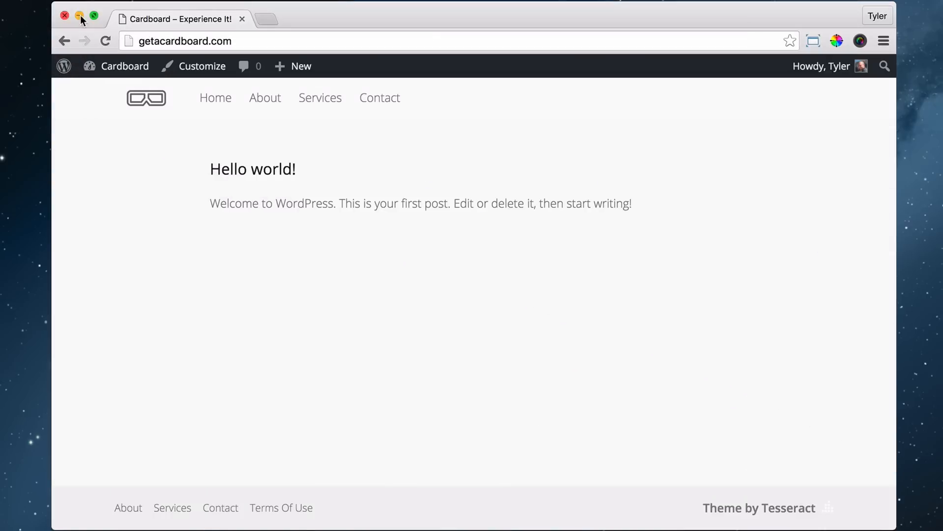
# Open the Cardboard site's Customizer and go to its General background color options.
pyautogui.click(202, 65)
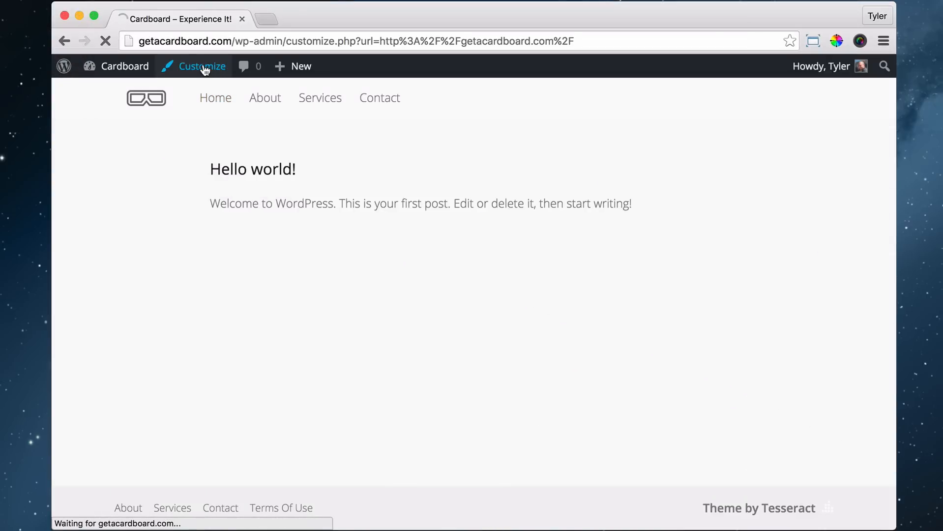
pyautogui.click(201, 66)
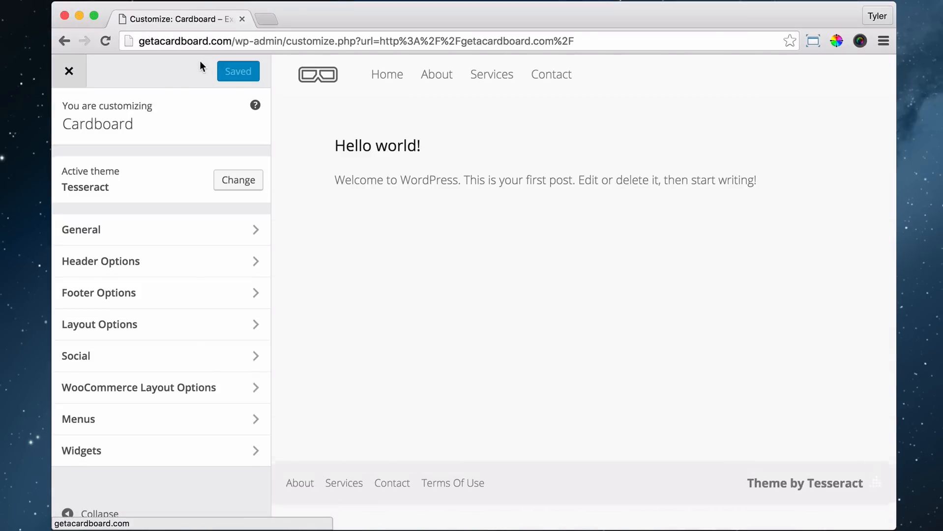
pyautogui.click(81, 230)
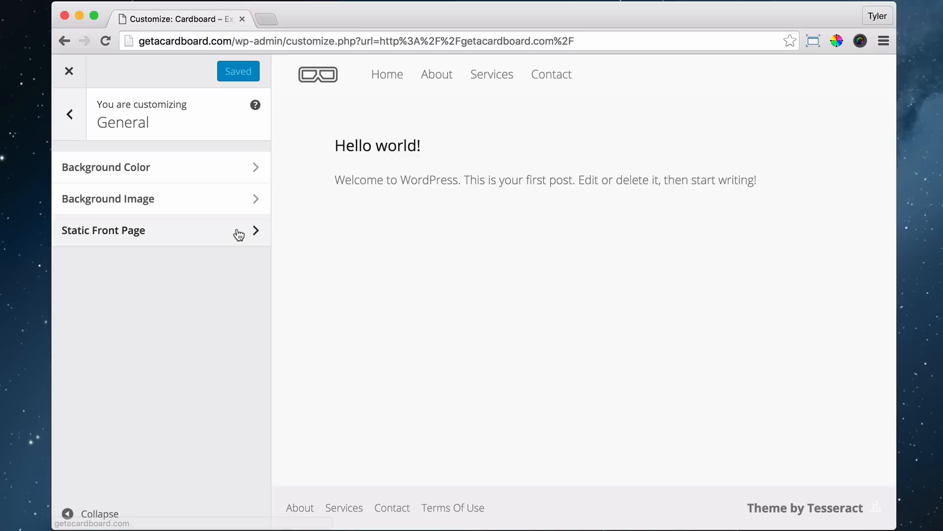
pyautogui.moveTo(146, 171)
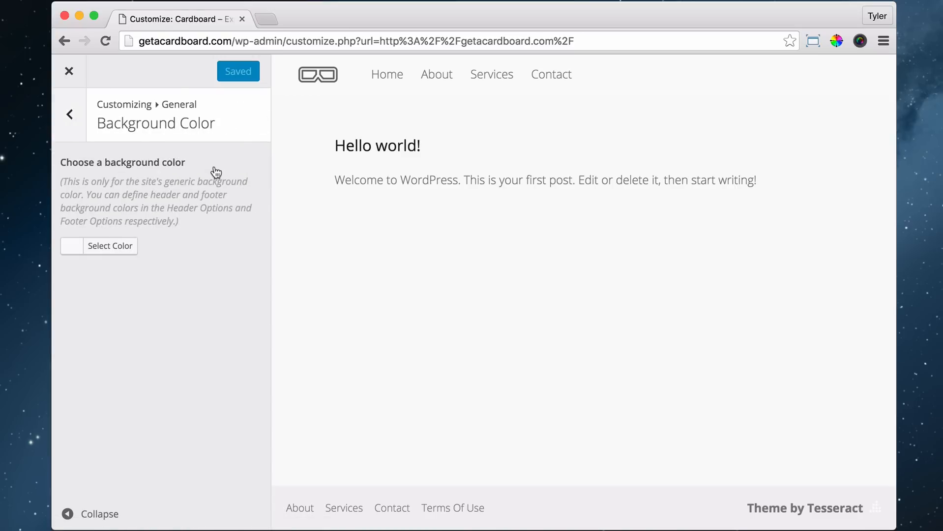
# Set the site background color to hex #ffffff in the color picker.
pyautogui.click(111, 245)
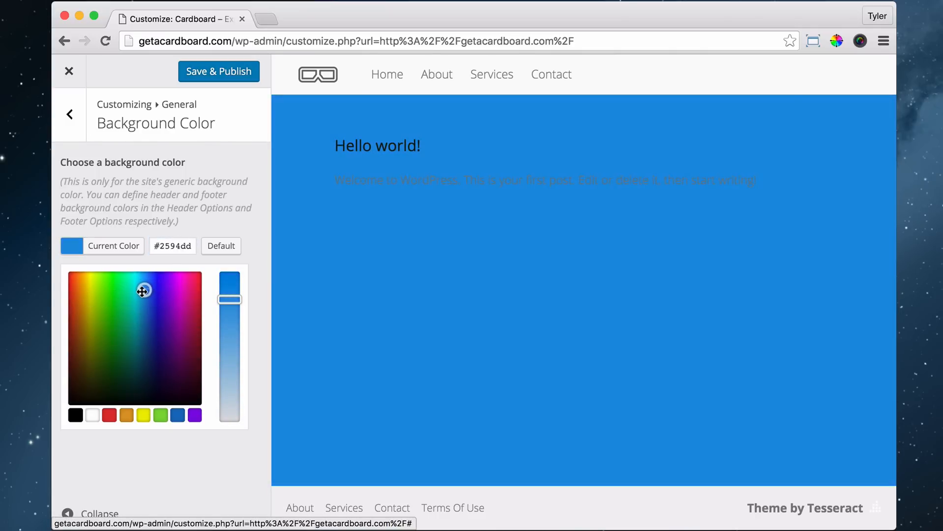
pyautogui.click(92, 415)
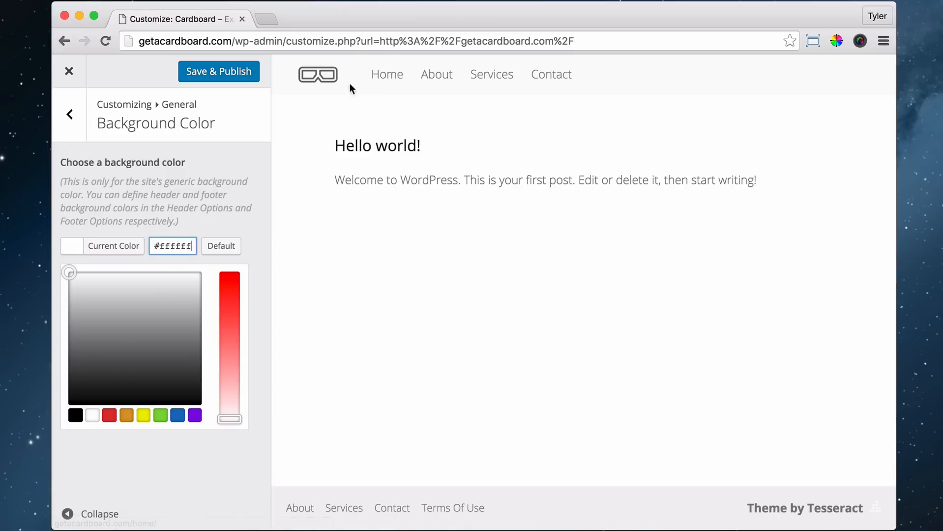
pyautogui.moveTo(544, 102)
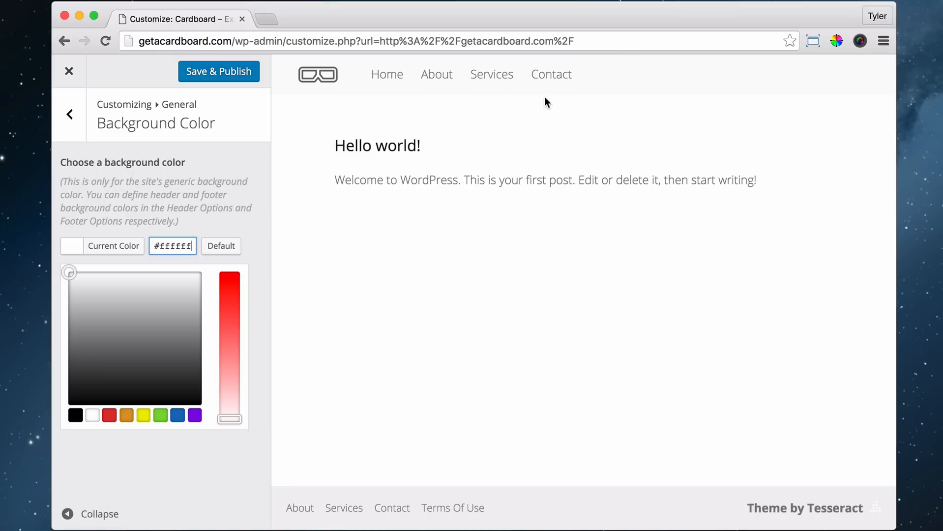
pyautogui.moveTo(225, 67)
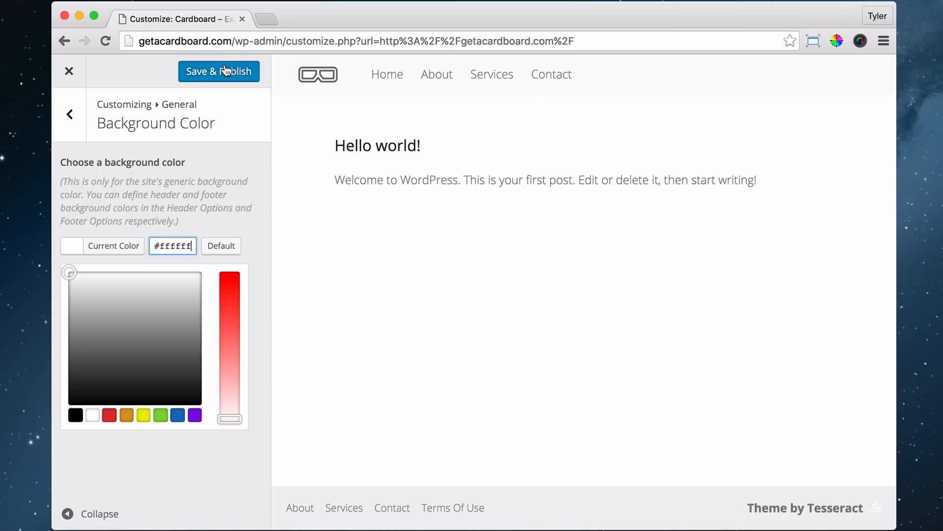
# Publish the white background, exit the Customizer, and view the completed lesson on the course page.
pyautogui.click(218, 71)
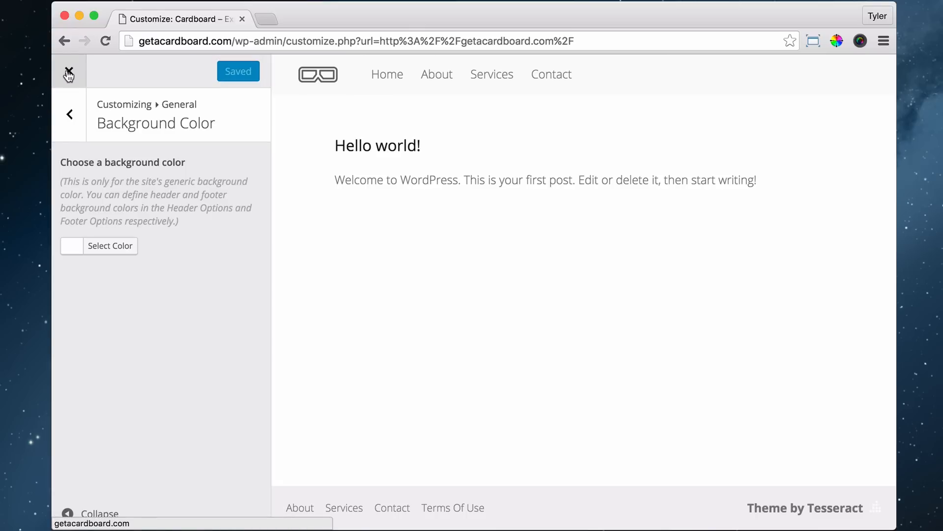
pyautogui.click(67, 70)
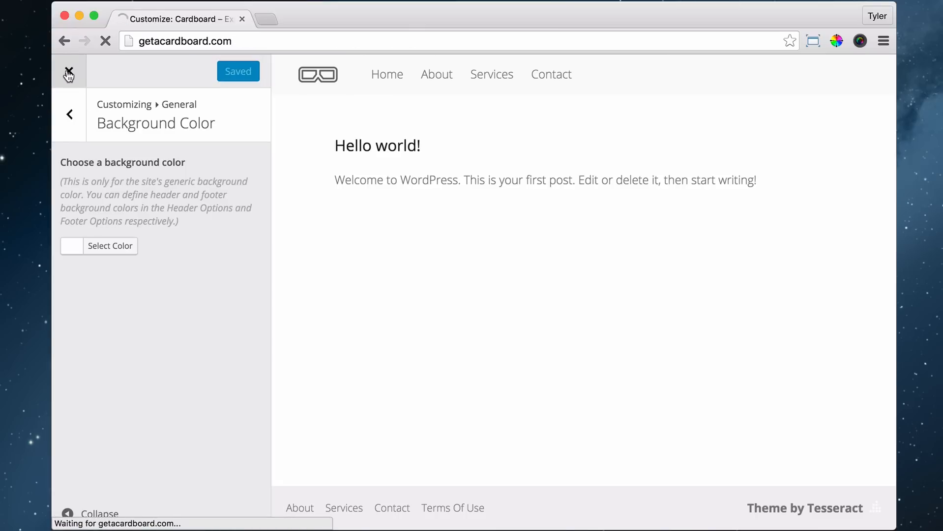
pyautogui.click(67, 72)
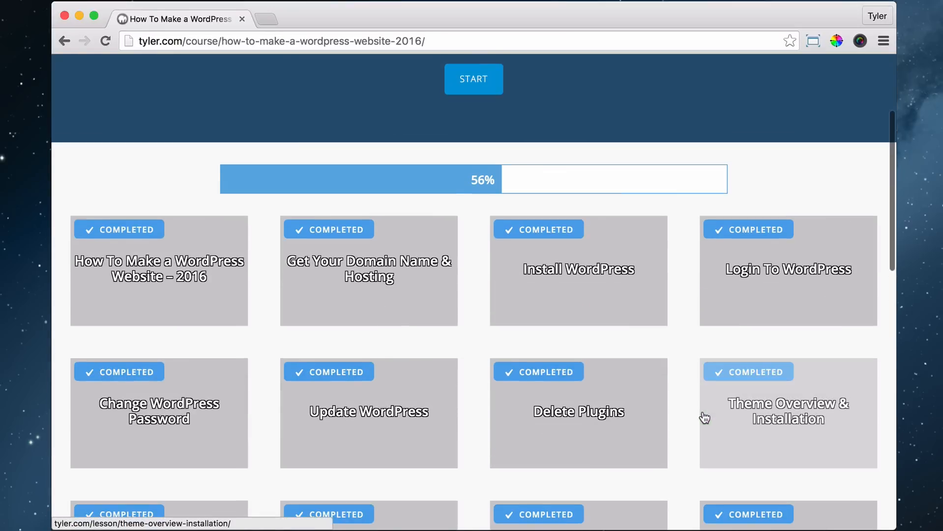
pyautogui.scroll(-3)
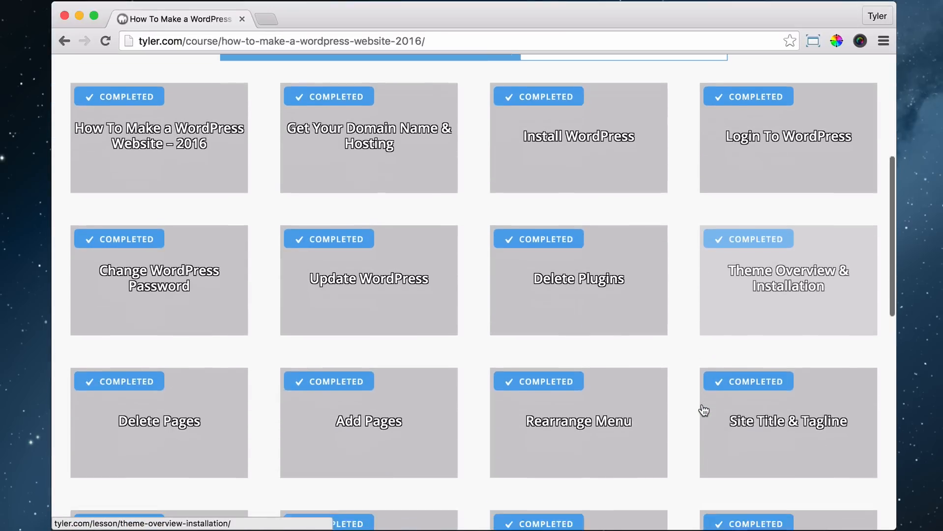
pyautogui.scroll(-3)
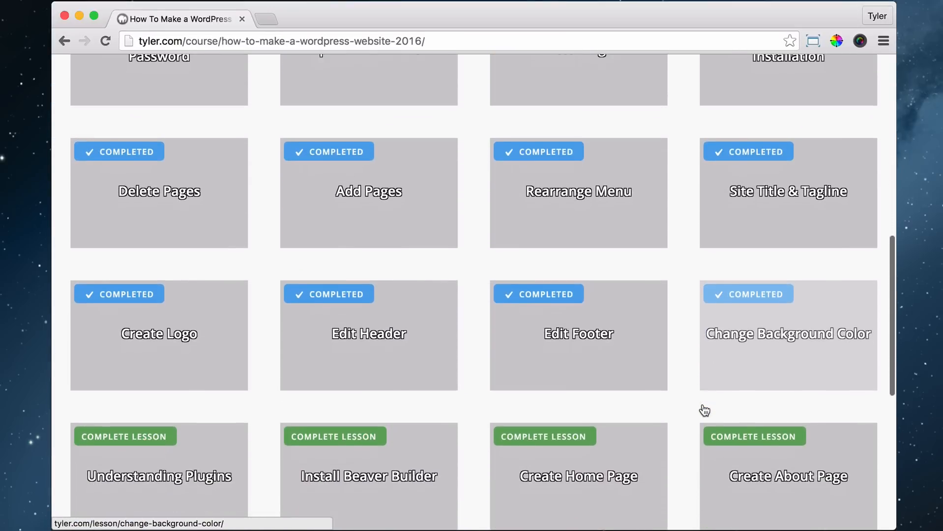